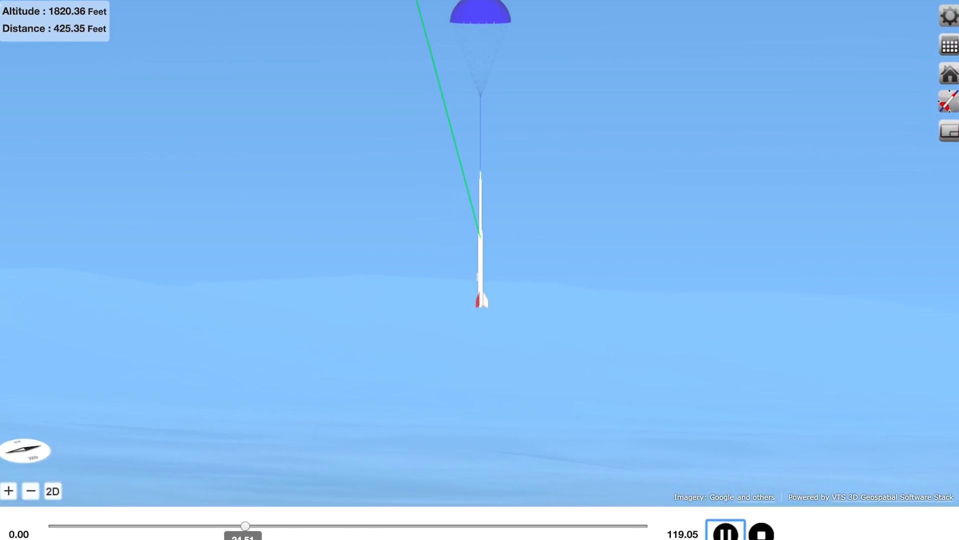
Scrub the replay timeline back near the start of the 131.5-second flight.
left_click_drag(245, 525, 114, 512)
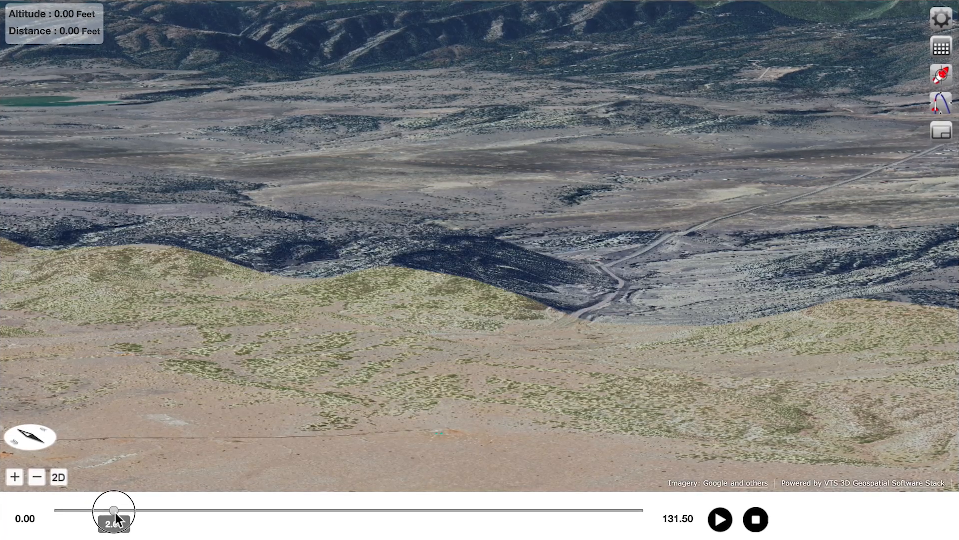
Scrub the replay from about 2 s to 15 s, tracing the climb to roughly 1,768 feet.
left_click_drag(113, 511, 161, 512)
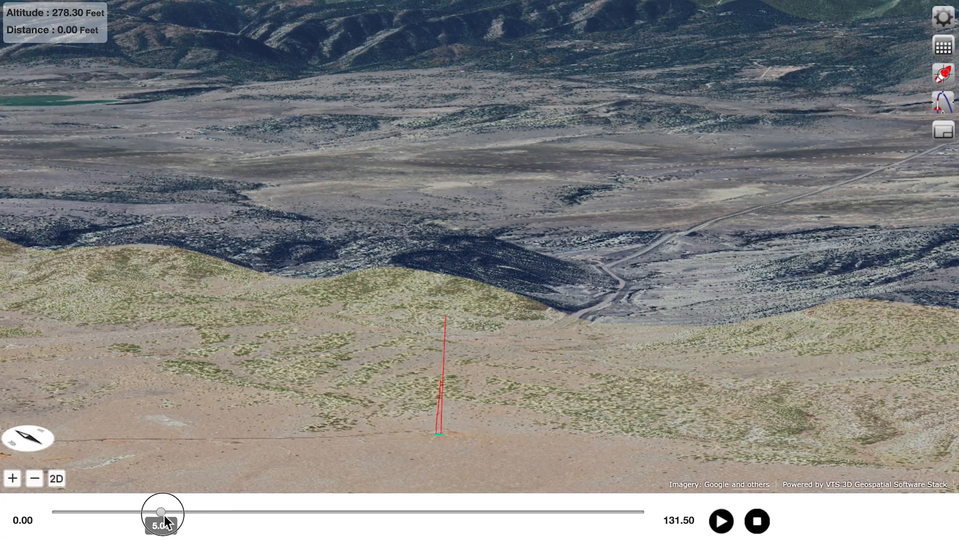
left_click_drag(162, 513, 202, 512)
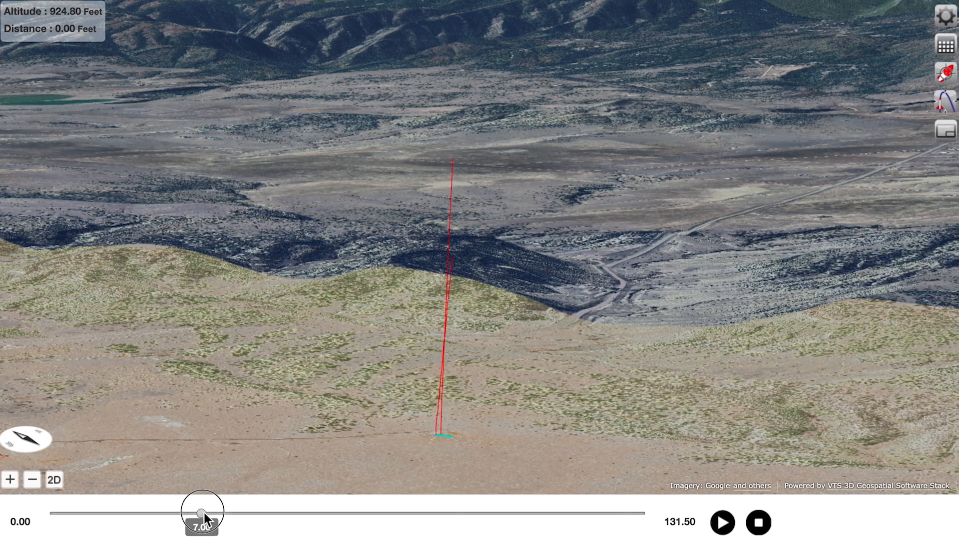
left_click_drag(202, 511, 260, 511)
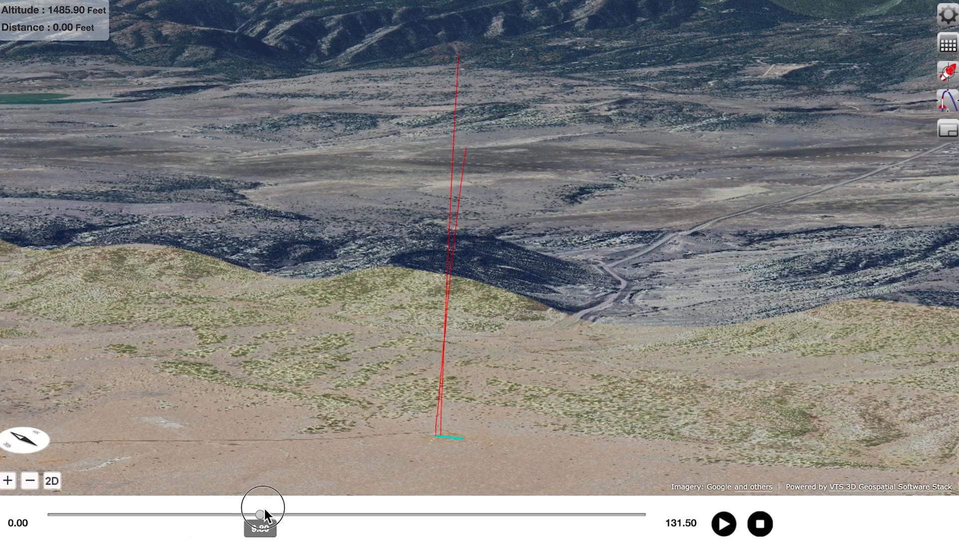
left_click_drag(260, 511, 328, 511)
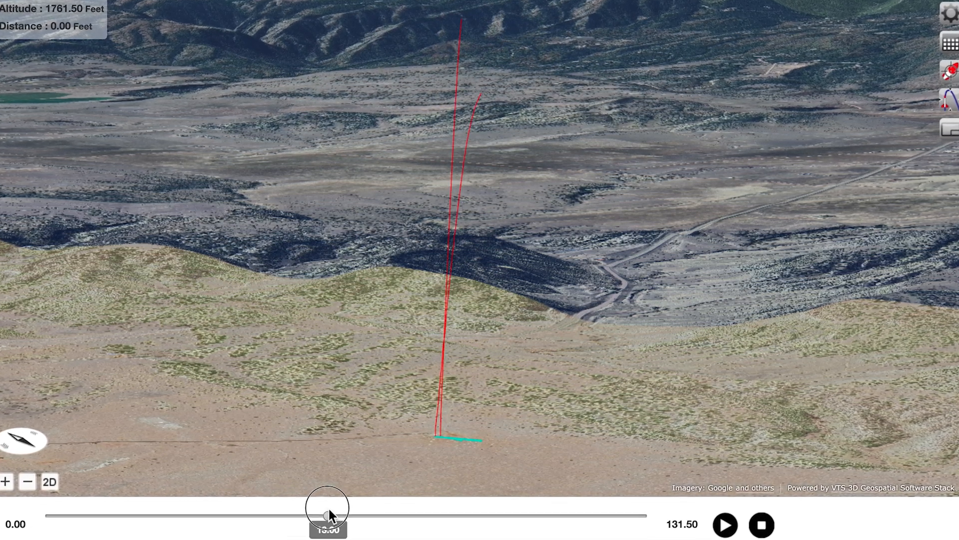
left_click_drag(327, 508, 380, 508)
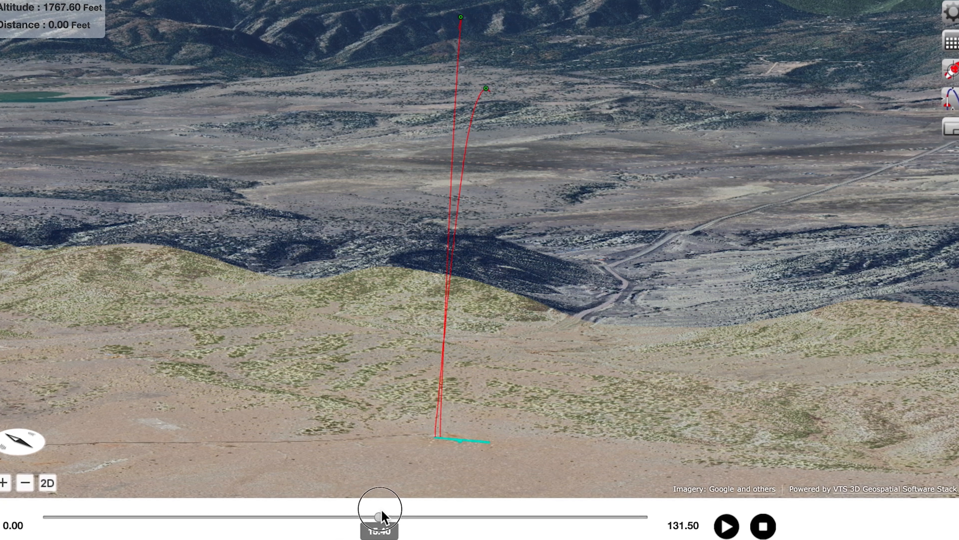
Scrub the replay past 40 s and 67.5 s to about 95.5 s of descent.
left_click_drag(378, 509, 452, 524)
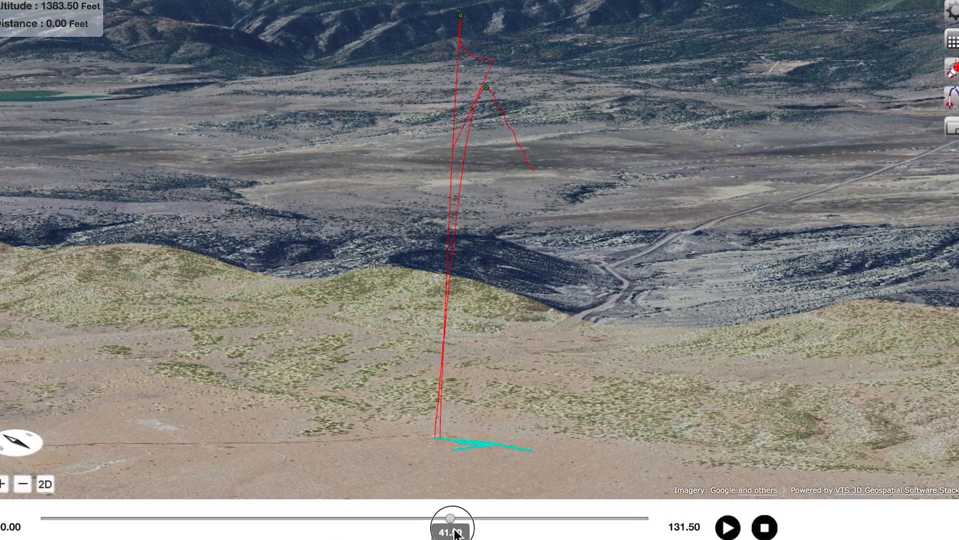
left_click_drag(452, 525, 506, 518)
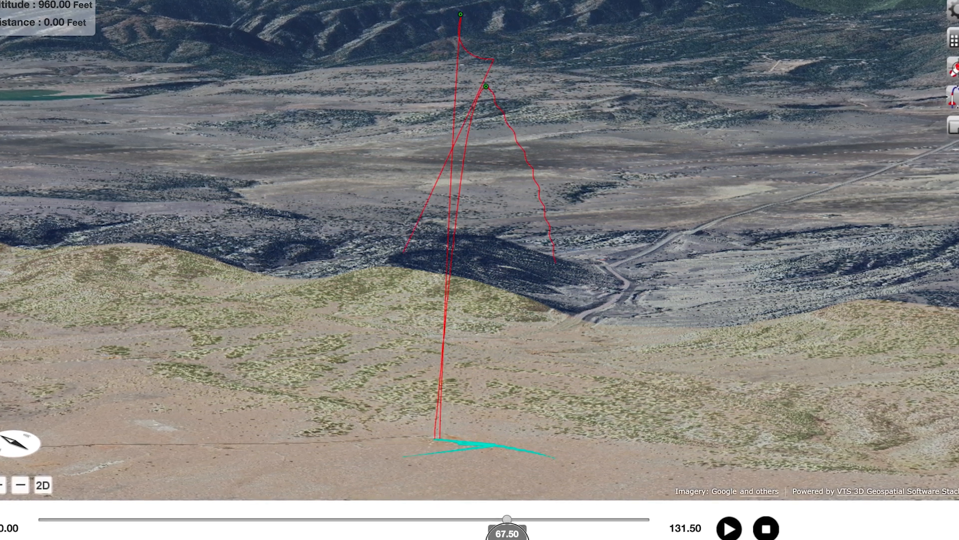
left_click_drag(506, 519, 567, 519)
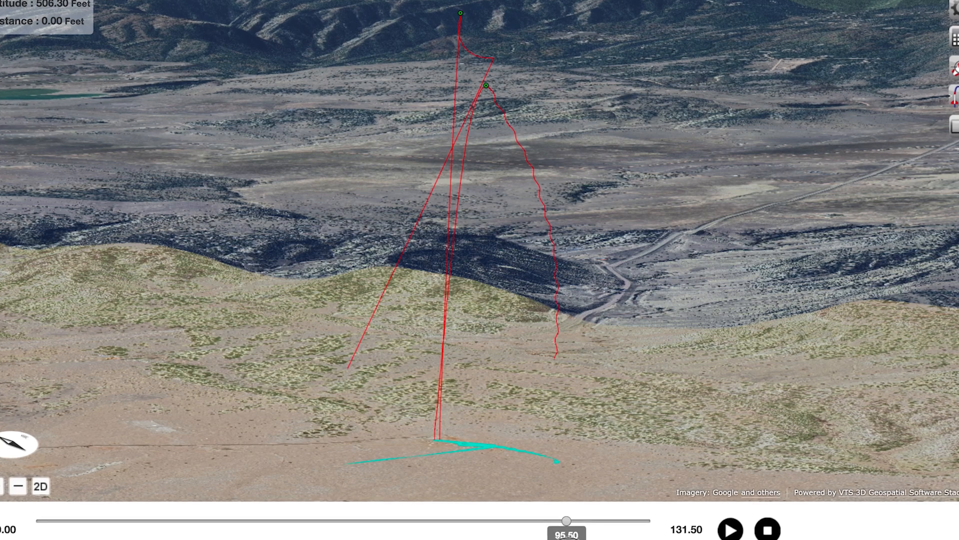